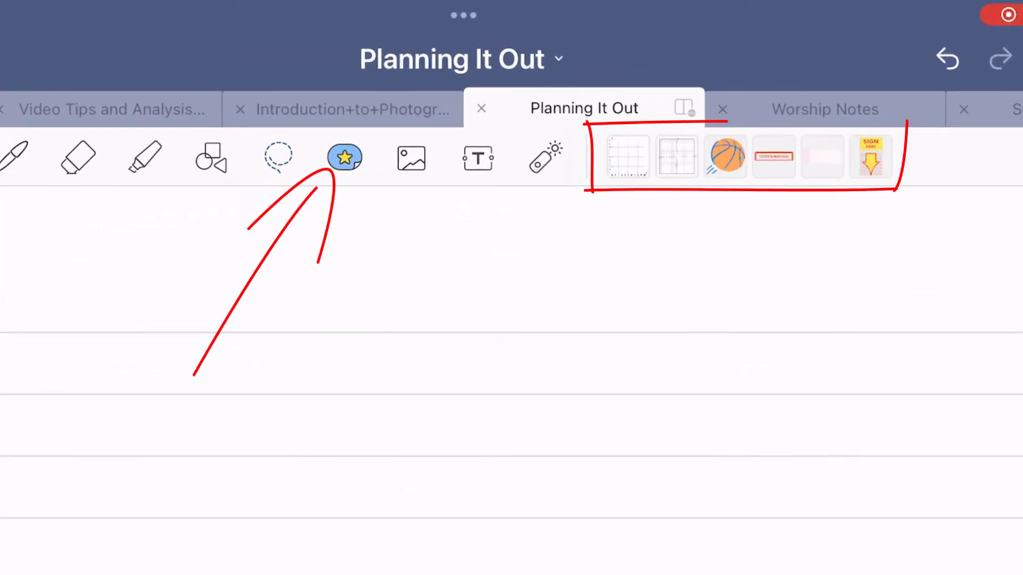
Insert the four-quadrant coordinate grid sticker from the recent row onto the lined page.
left_click(626, 156)
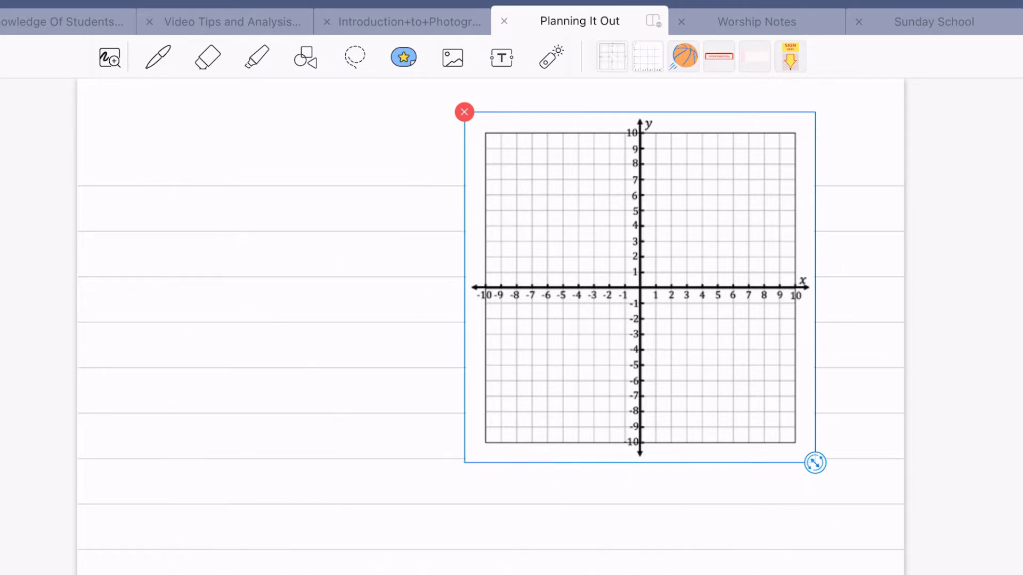
Switch to the Varsity Tutors page showing the first-quadrant 10-by-10 coordinate grid.
left_click(463, 112)
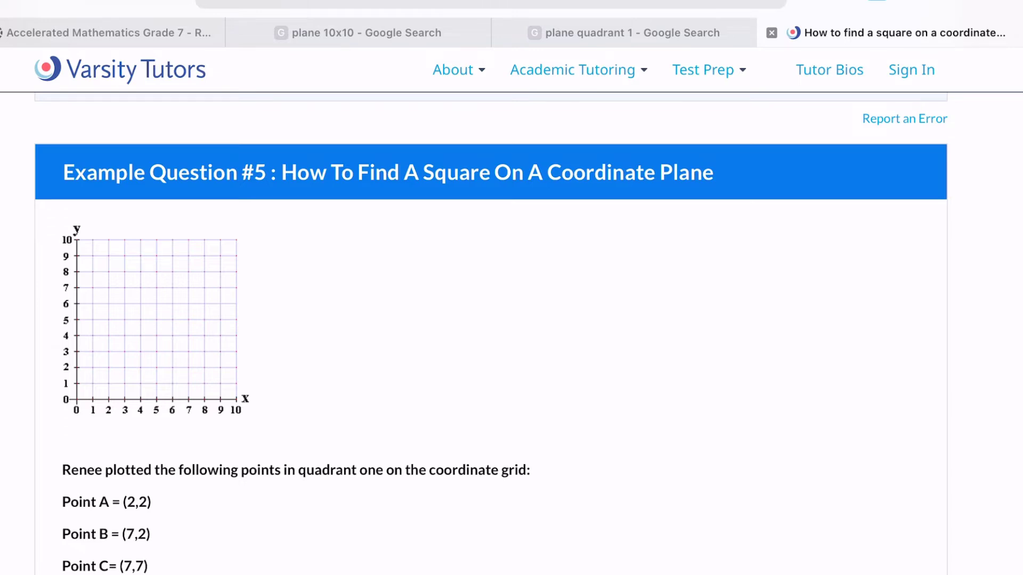
Return to the notebook's Coordinate Plane collection showing its two grid stickers.
right_click(153, 323)
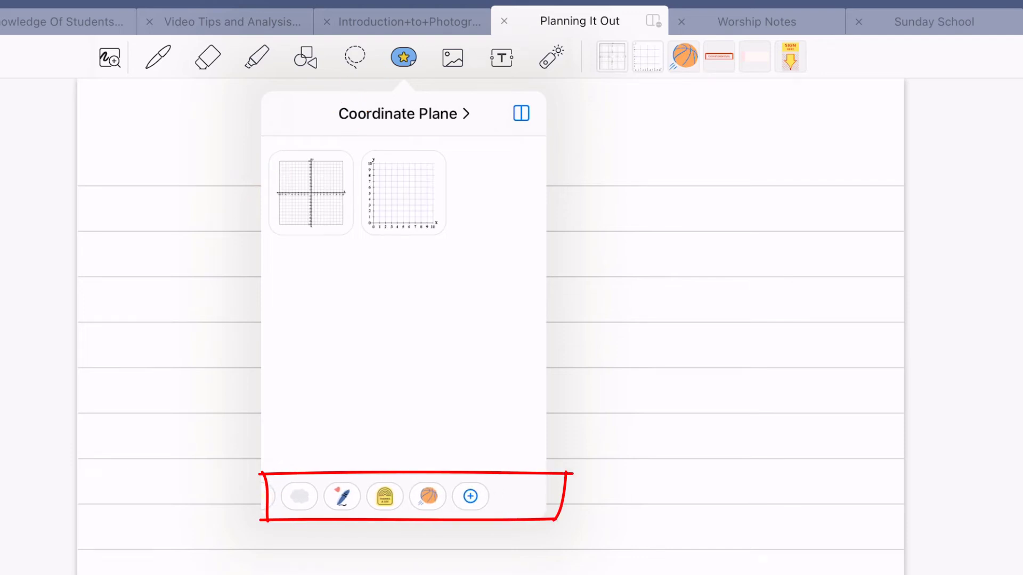
Begin a New Collection from the + button at the end of the sticker strip.
left_click(468, 497)
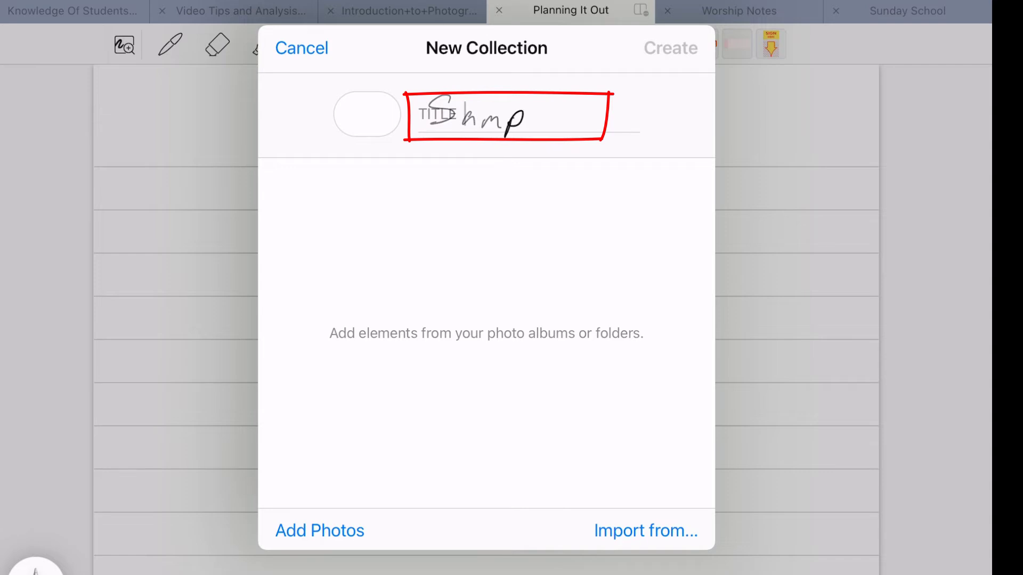
Name the collection Sample, add the four-quadrant grid photo from Photos, and create it.
type("Sample")
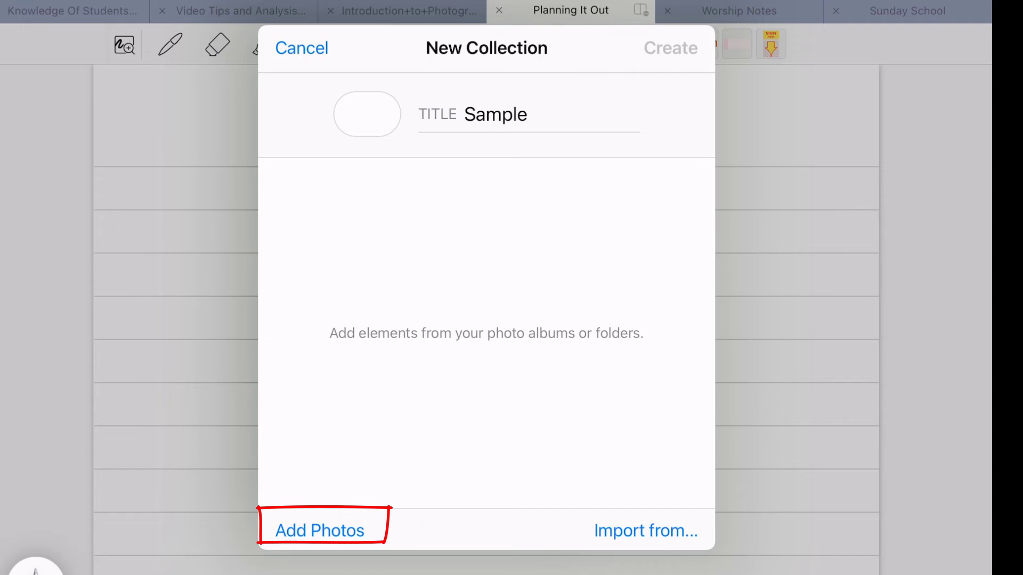
left_click(320, 531)
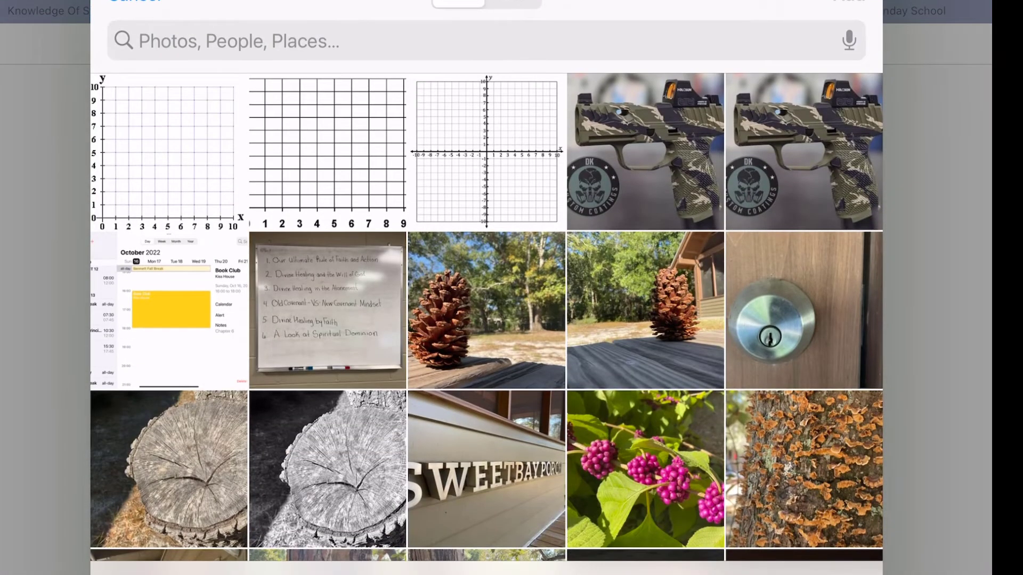
left_click(486, 150)
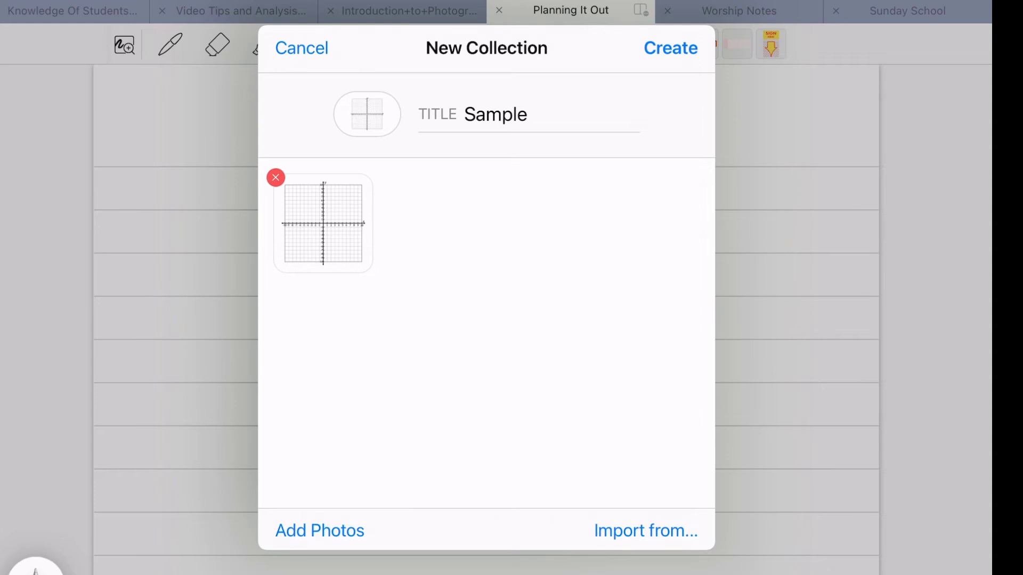
left_click(670, 48)
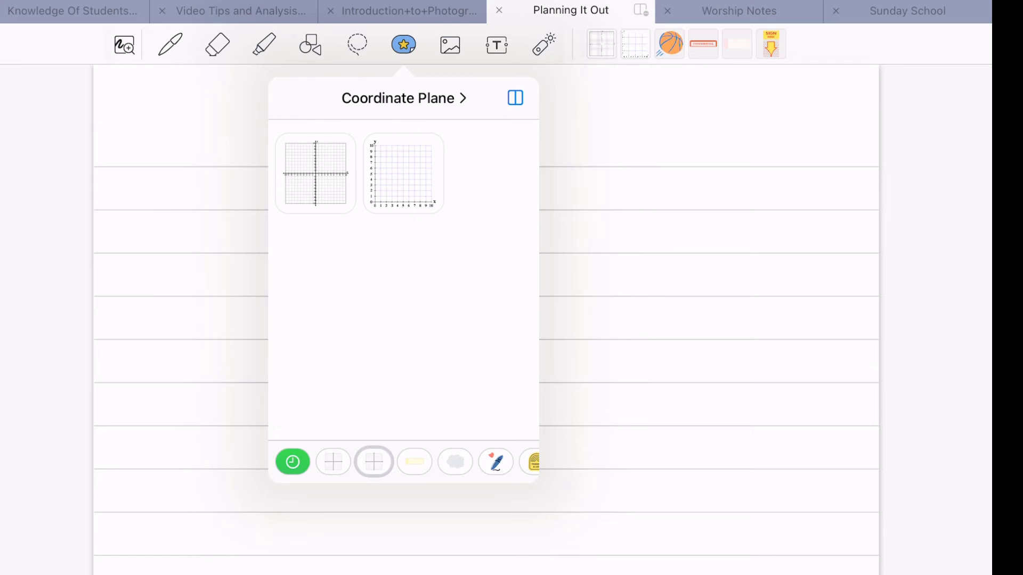
Select the Sample collection and choose Edit from its Edit Collection options.
left_click(333, 462)
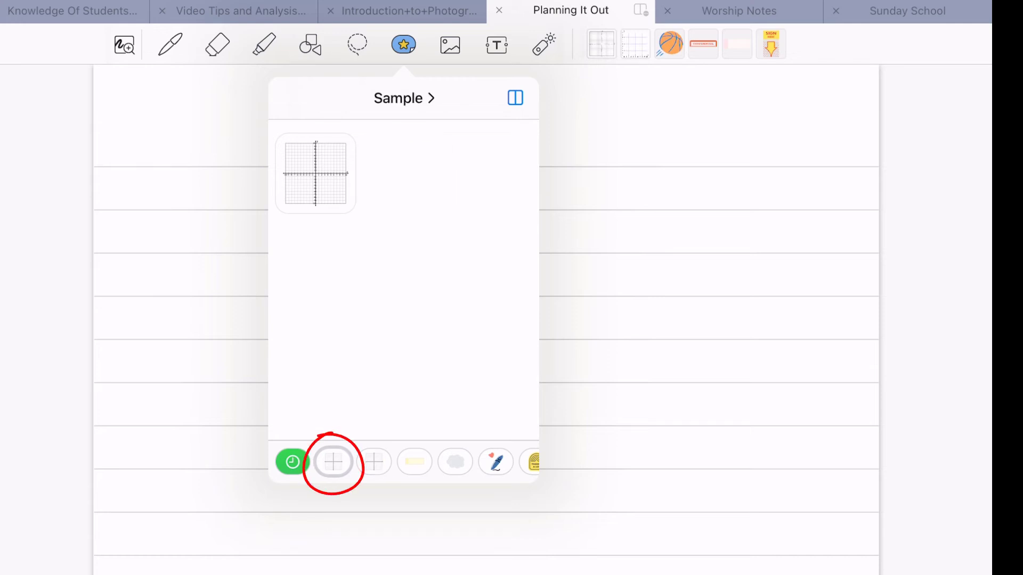
left_click(333, 462)
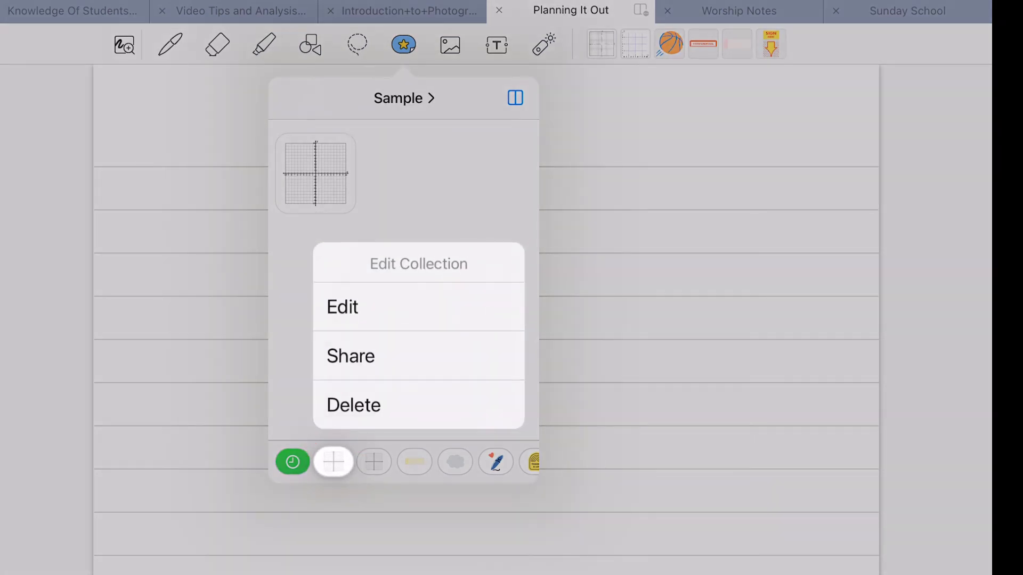
left_click(342, 307)
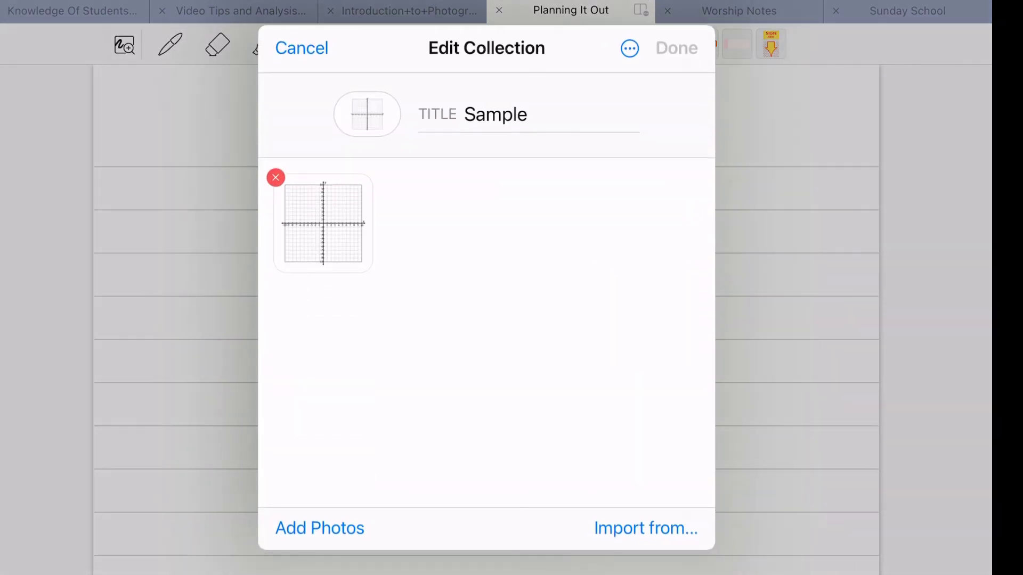
Add the first-quadrant grid photo from Photos to Sample and save with Done.
left_click(320, 528)
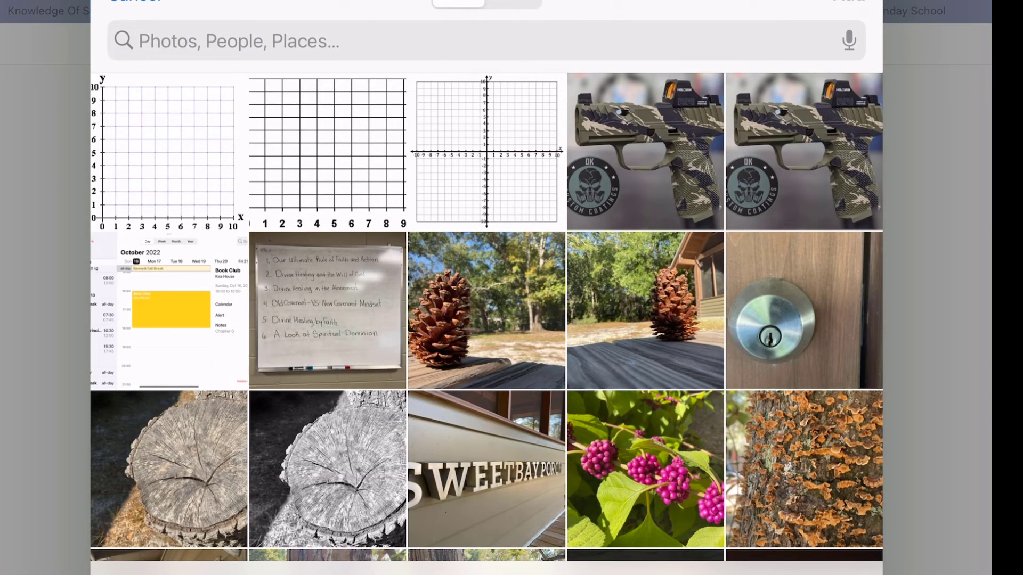
left_click(168, 152)
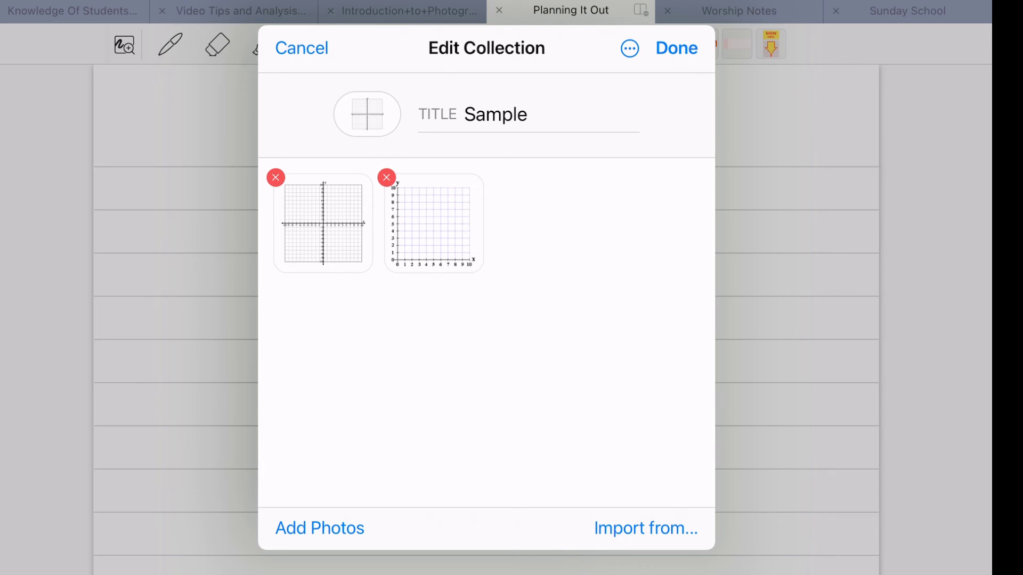
left_click(677, 48)
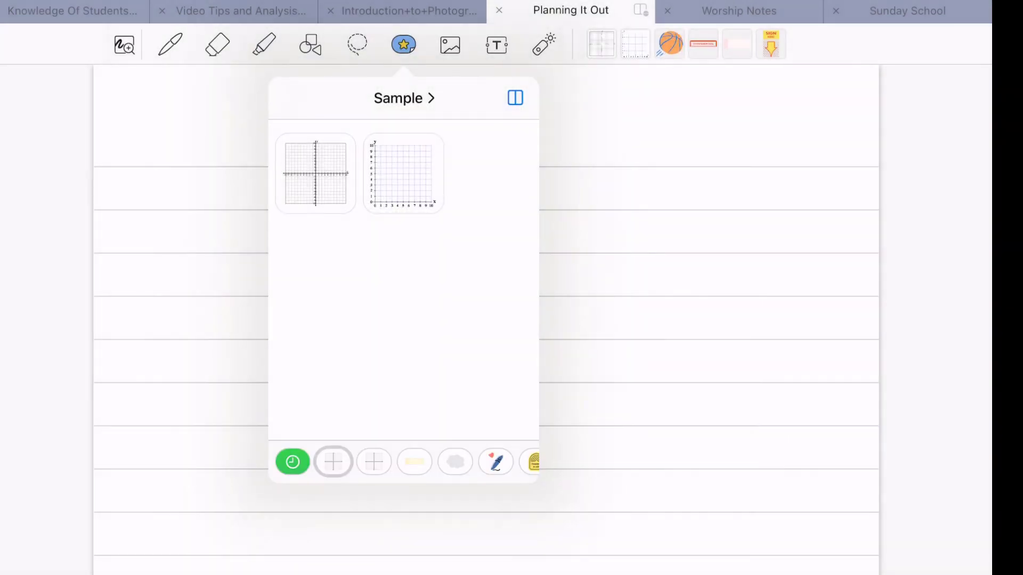